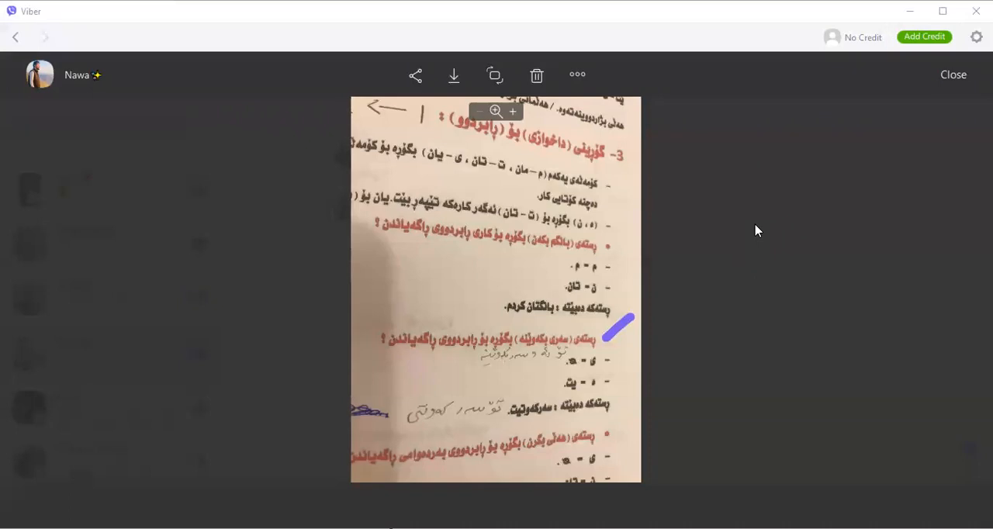
mouse_move(577, 248)
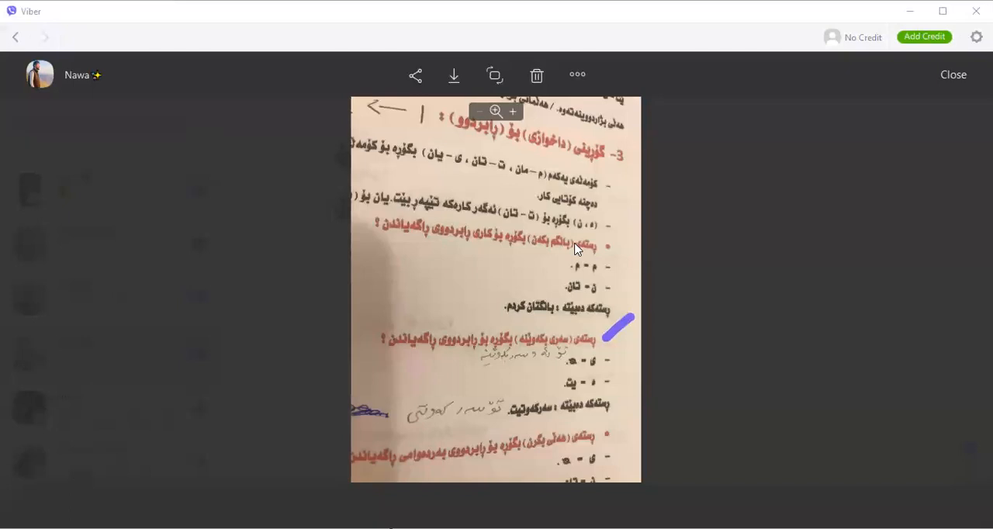
mouse_move(620, 348)
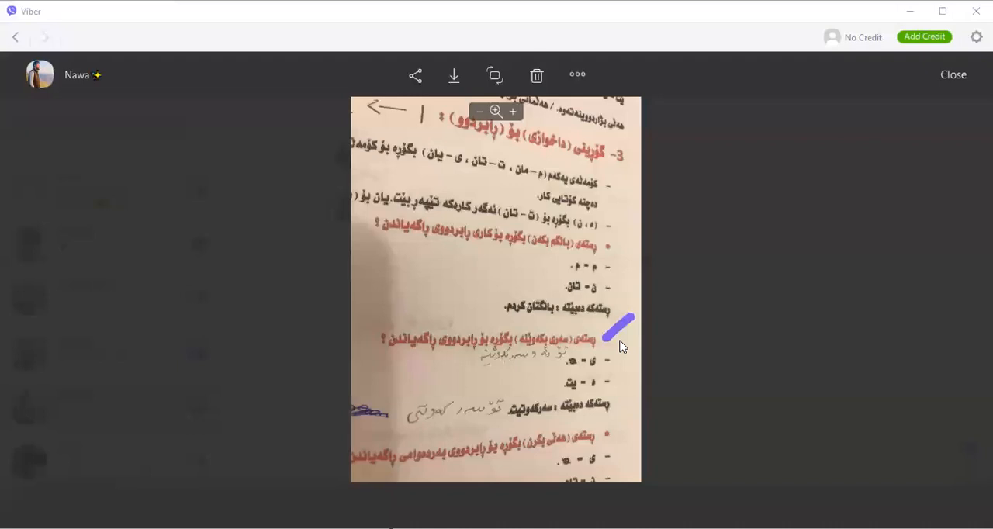
mouse_move(565, 355)
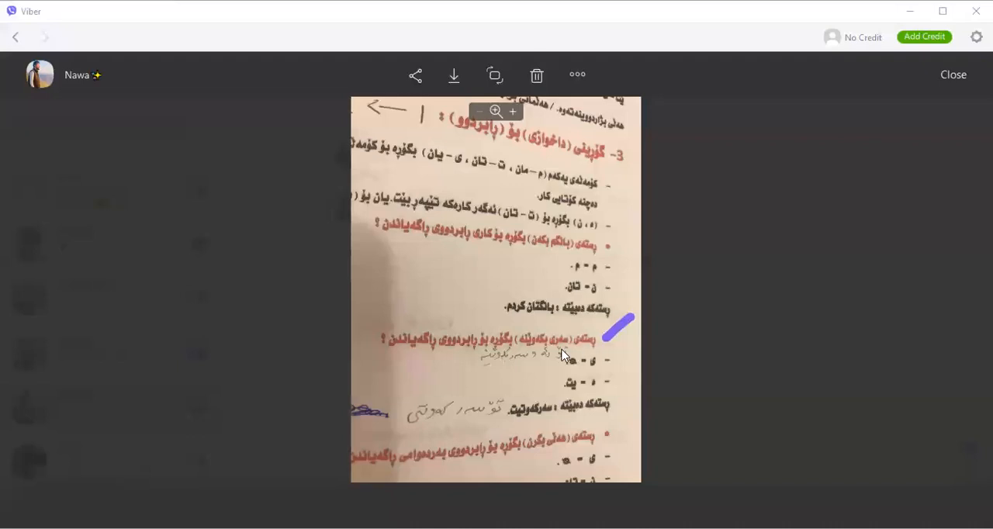
mouse_move(396, 355)
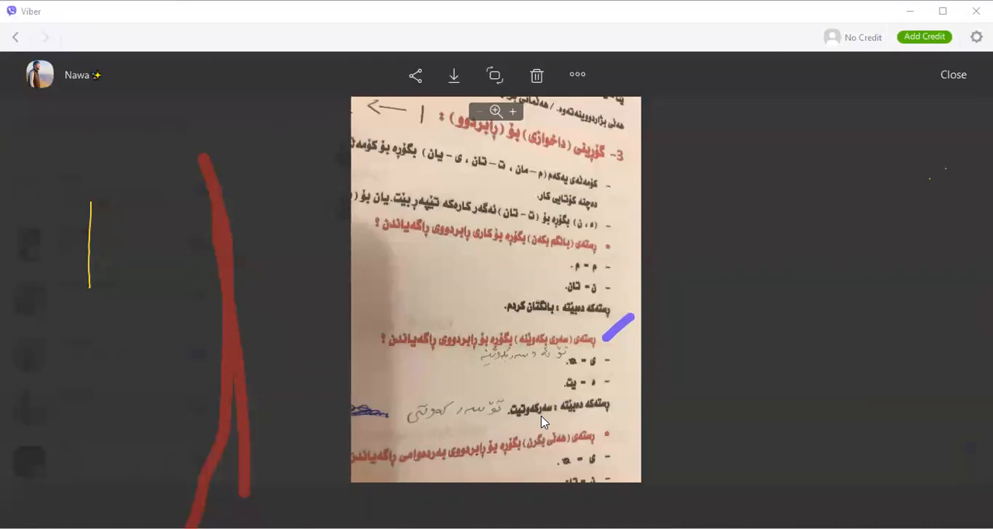
mouse_move(565, 359)
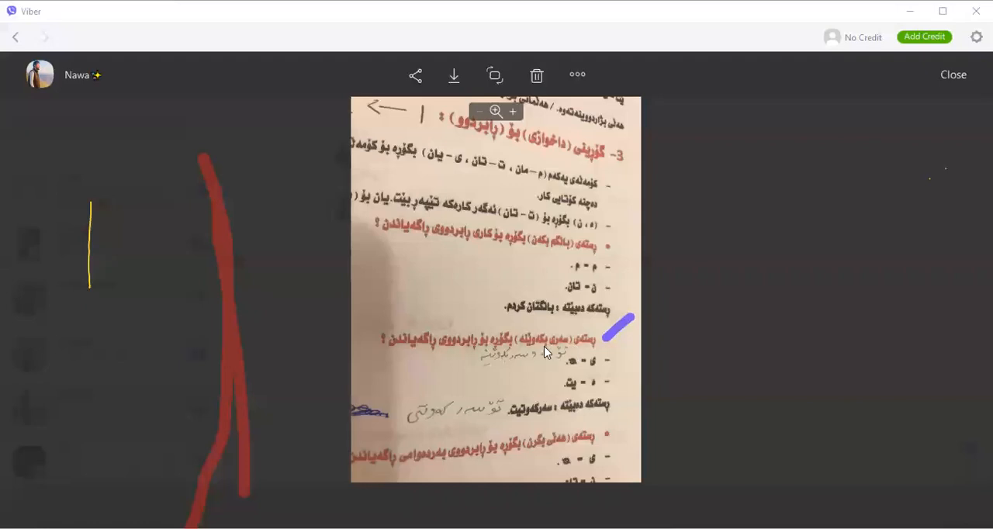
mouse_move(543, 376)
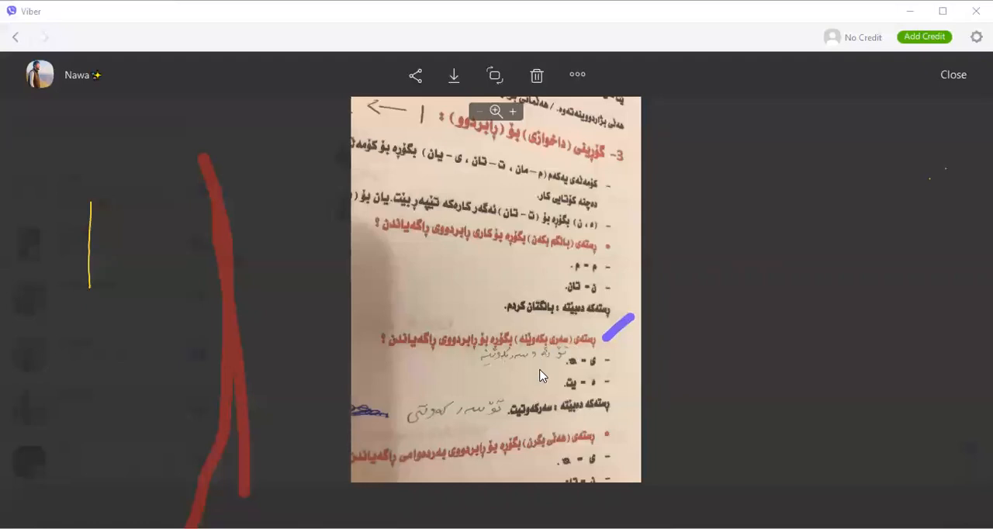